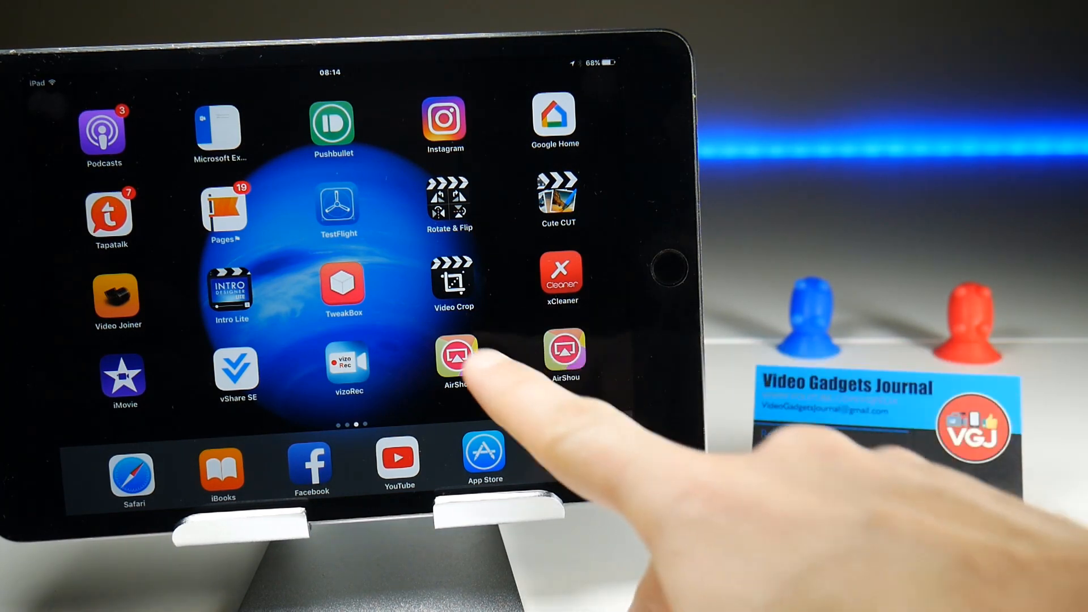
# Step: Begin recording by mirroring the iPad screen to the AirShou AirPlay device
pyautogui.click(455, 358)
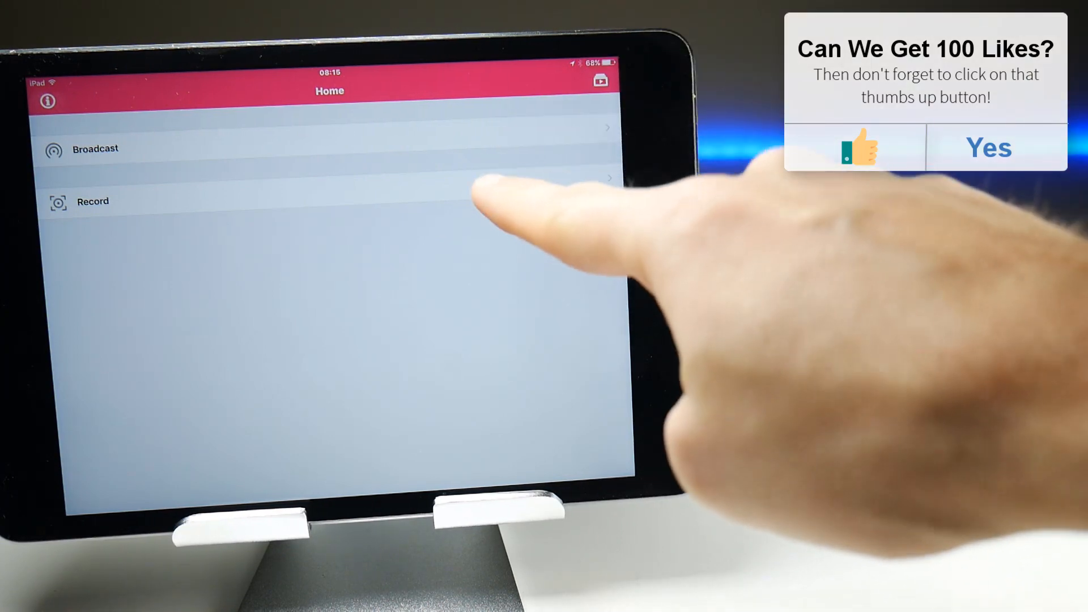
pyautogui.click(92, 202)
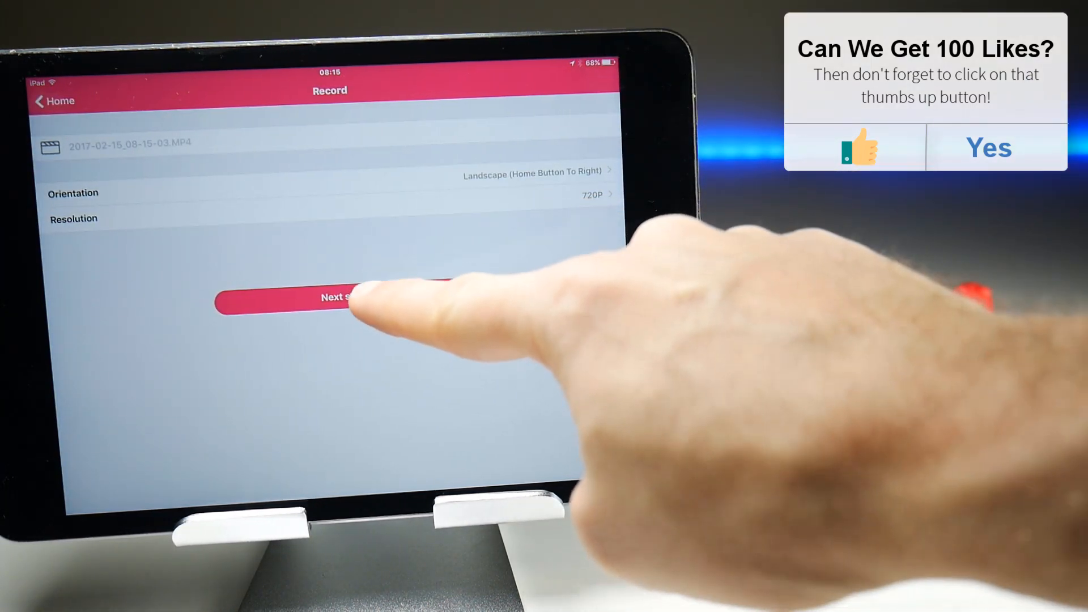
pyautogui.click(340, 297)
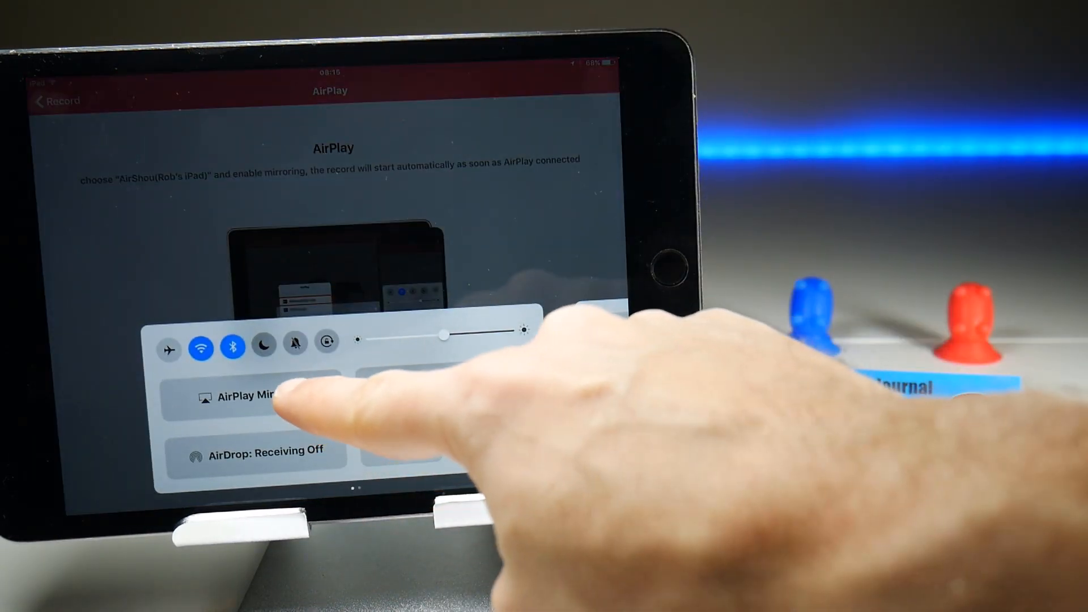
pyautogui.click(249, 396)
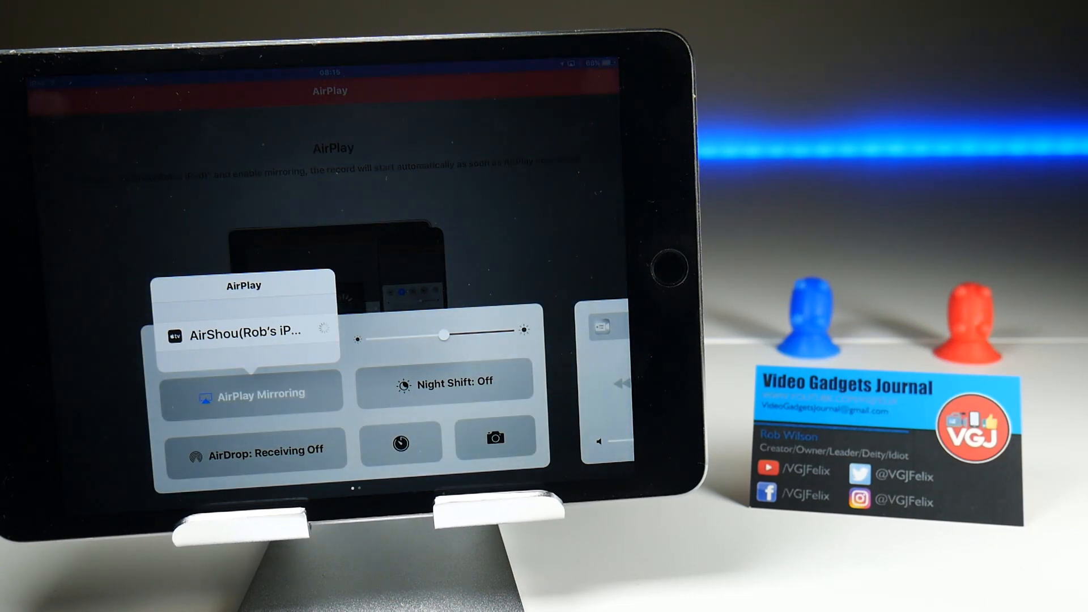
pyautogui.click(248, 332)
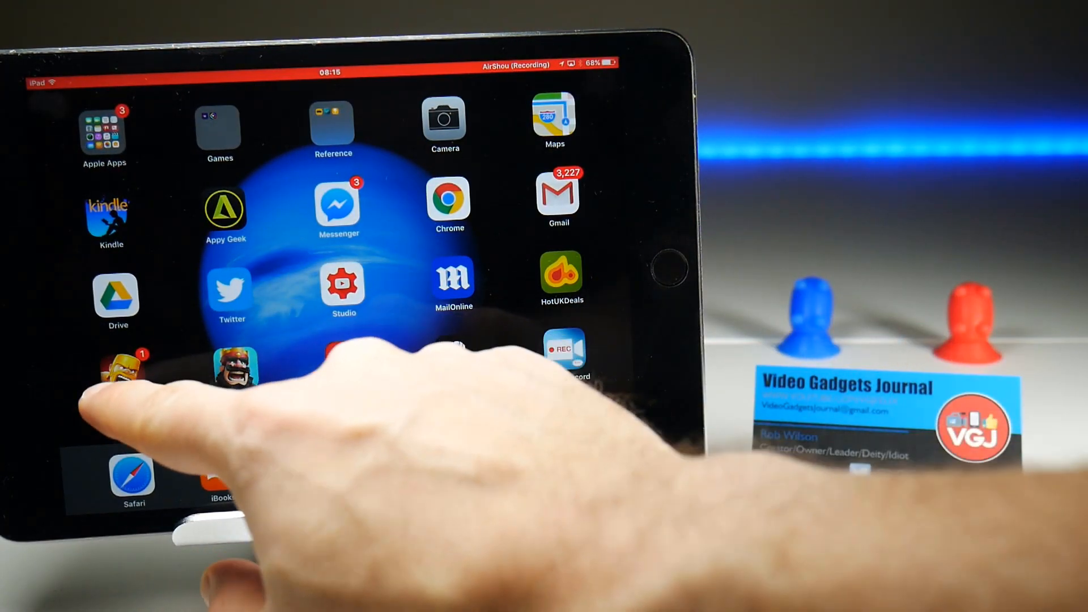
# Step: Launch Clash of Clans and dismiss the 'village was attacked' raid report
pyautogui.click(118, 367)
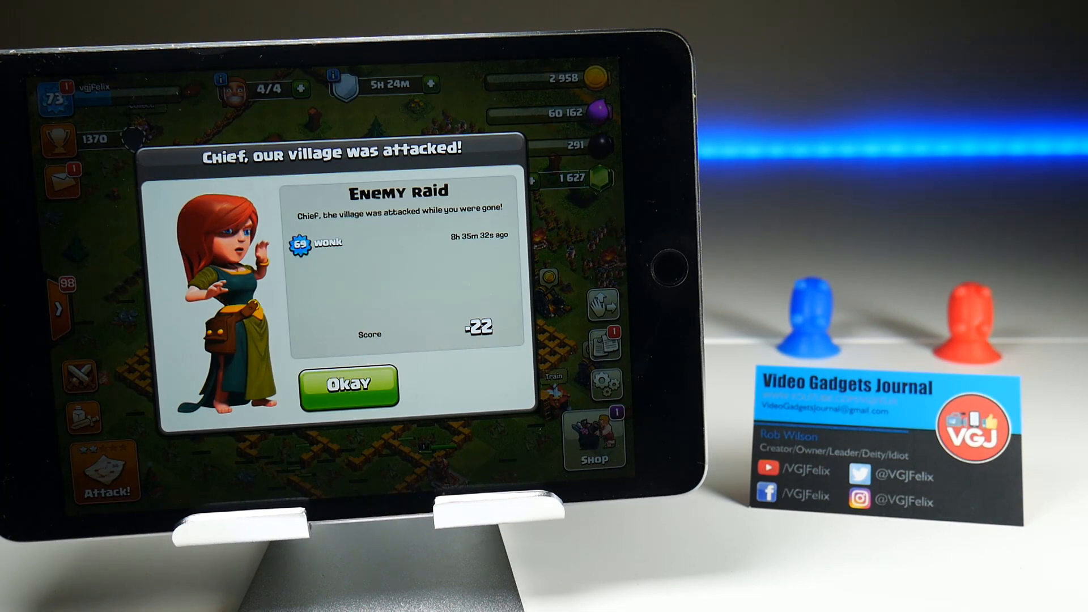
pyautogui.click(349, 385)
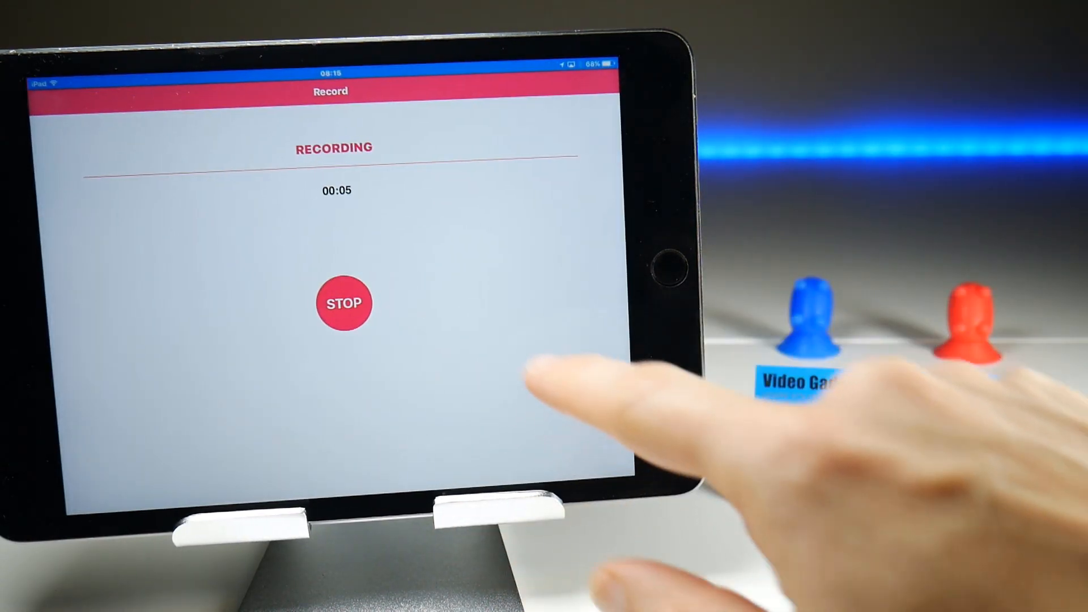
# Step: Stop the recording and view the new clip in the Recordings library
pyautogui.click(342, 304)
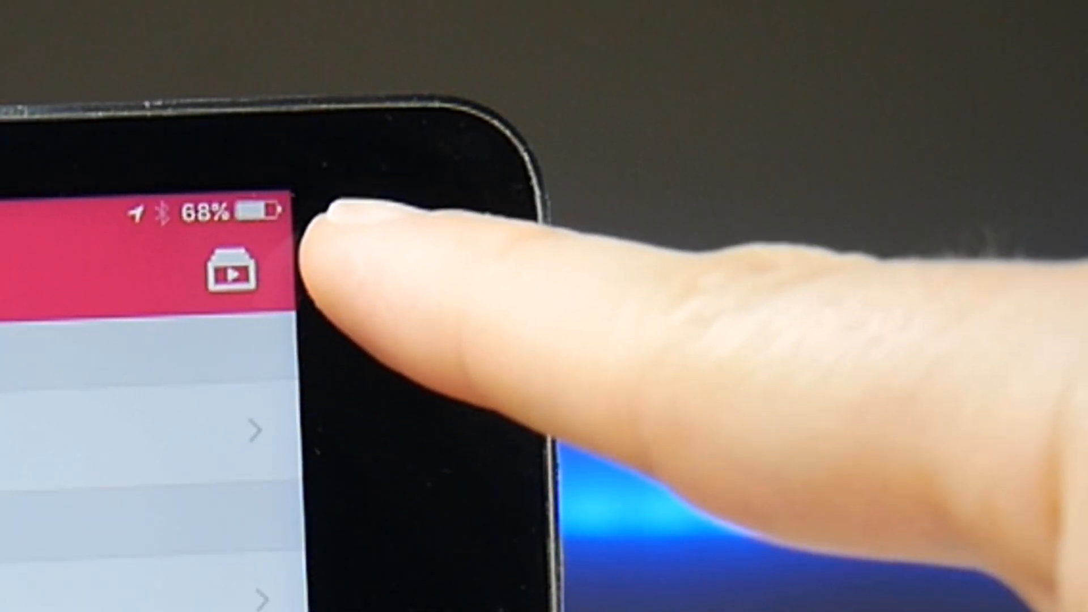
pyautogui.click(231, 271)
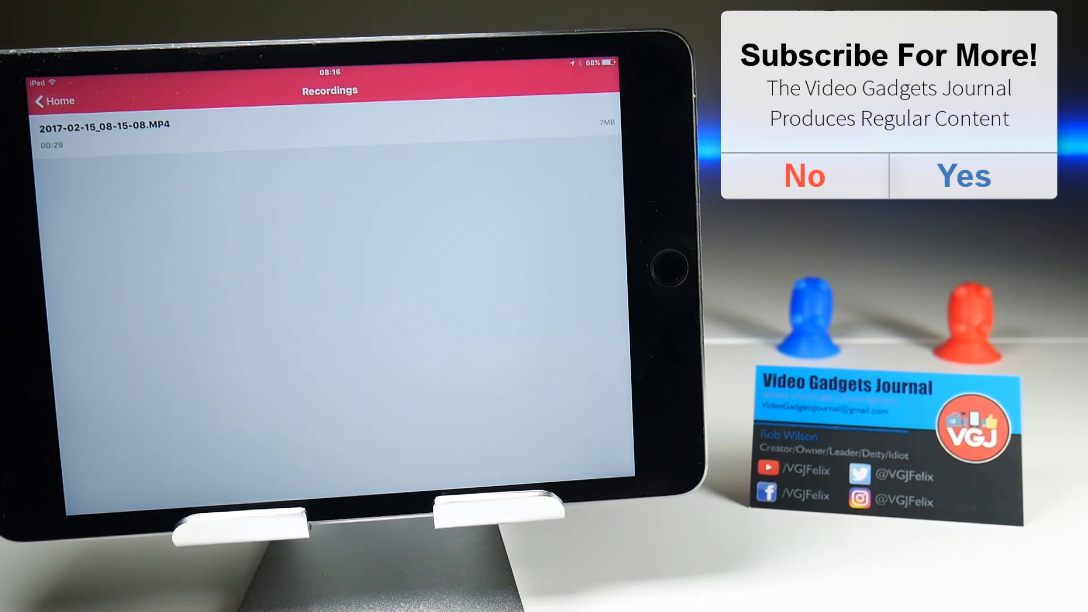
# Step: Save 2017-02-15_08-15-08.MP4 to the Camera Roll, granting photo access
pyautogui.click(104, 124)
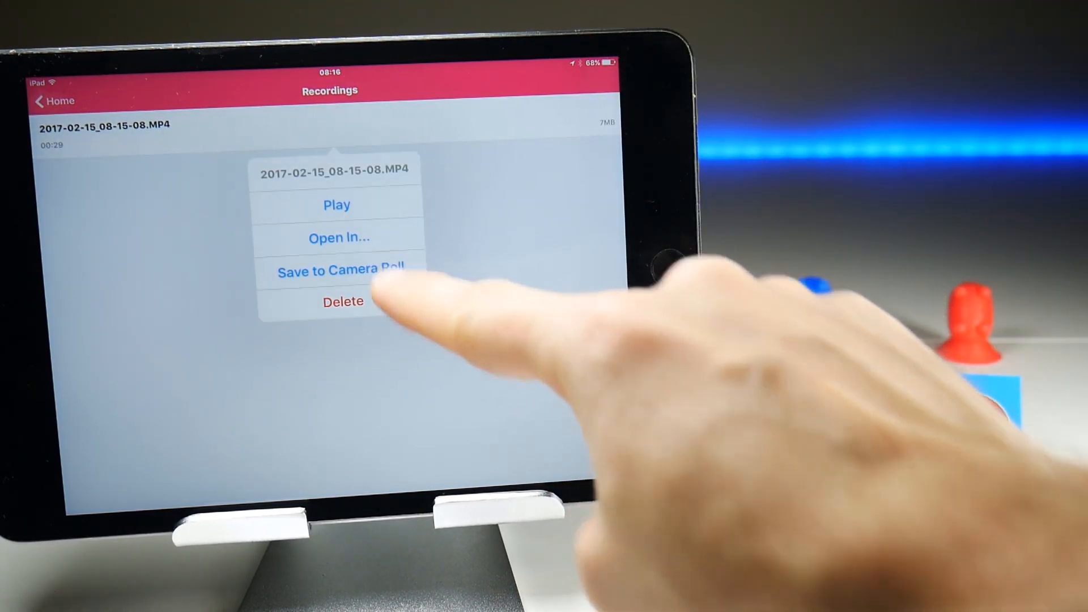
pyautogui.click(338, 270)
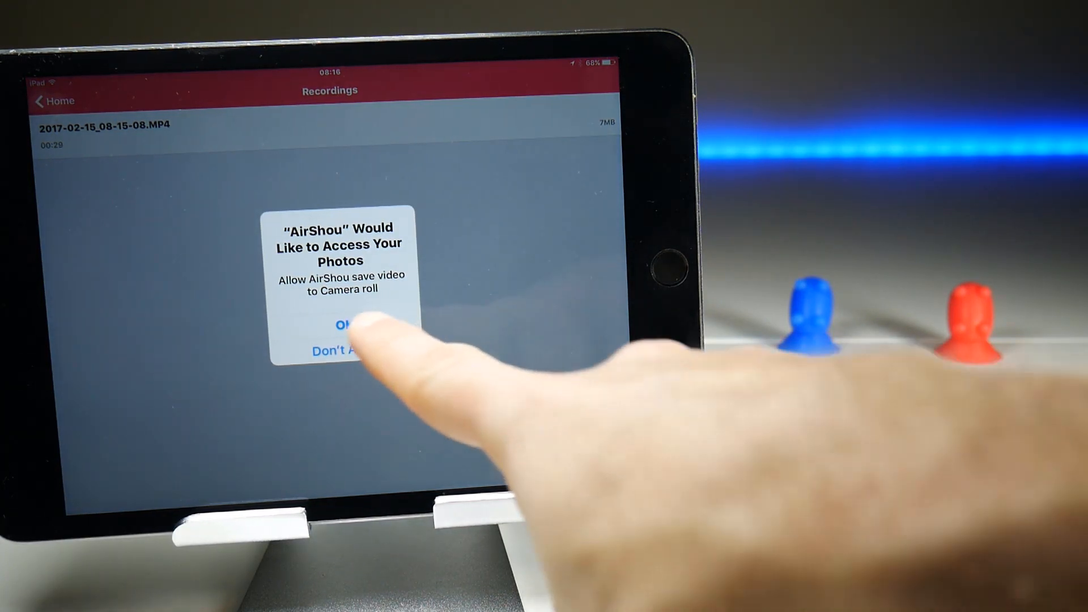
pyautogui.click(342, 324)
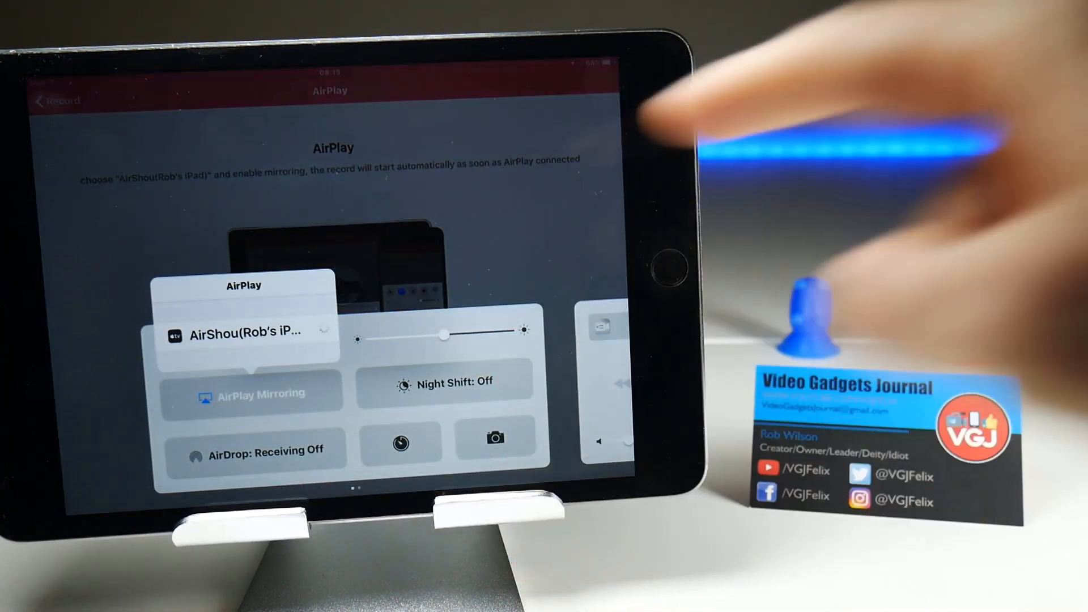
# Step: Select the AirShou AirPlay device, then launch the second AirShou app from the home screen
pyautogui.click(248, 332)
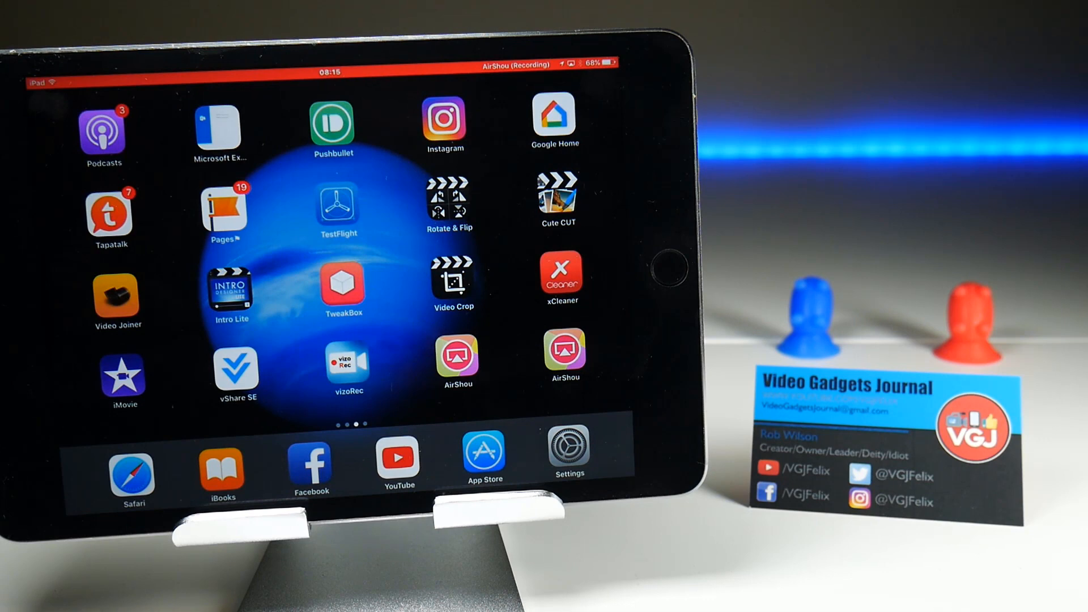
pyautogui.hscroll(-3)
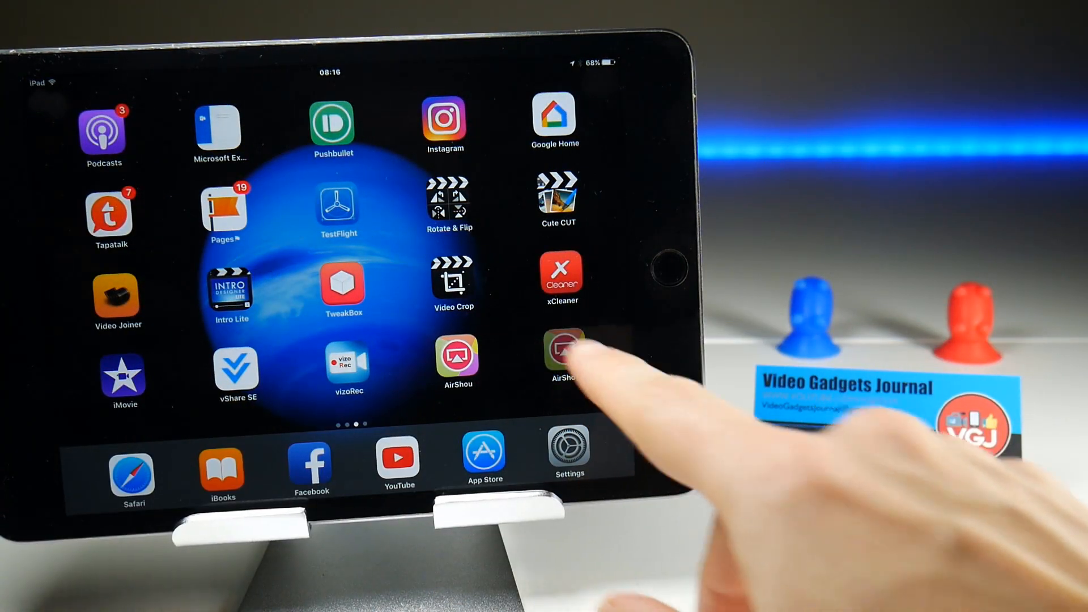
pyautogui.click(564, 353)
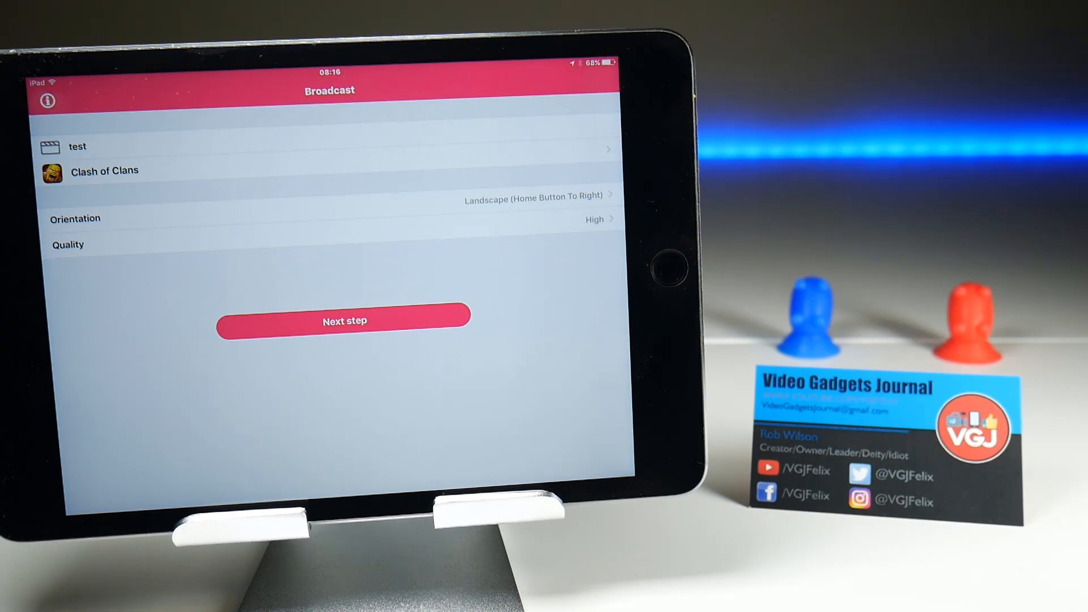